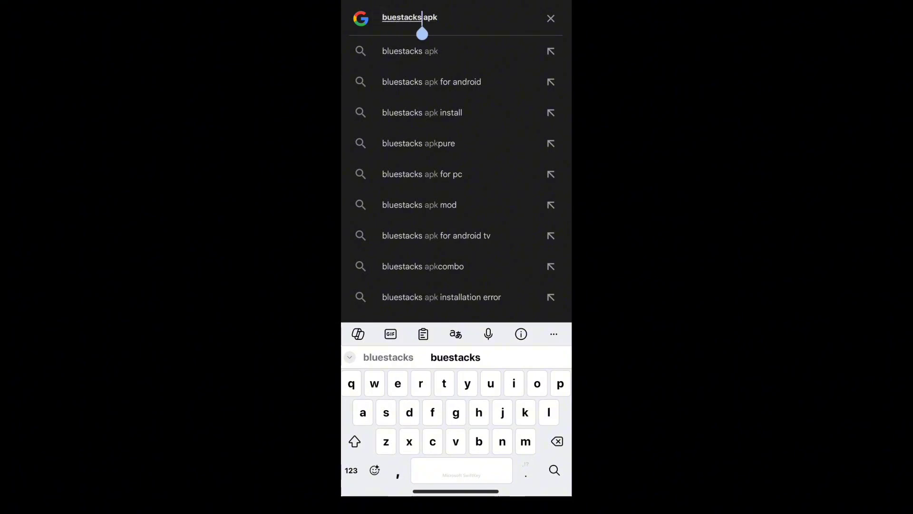
# Run a Google search for 'bluestacks apk' and locate the APKPure result
pyautogui.click(409, 51)
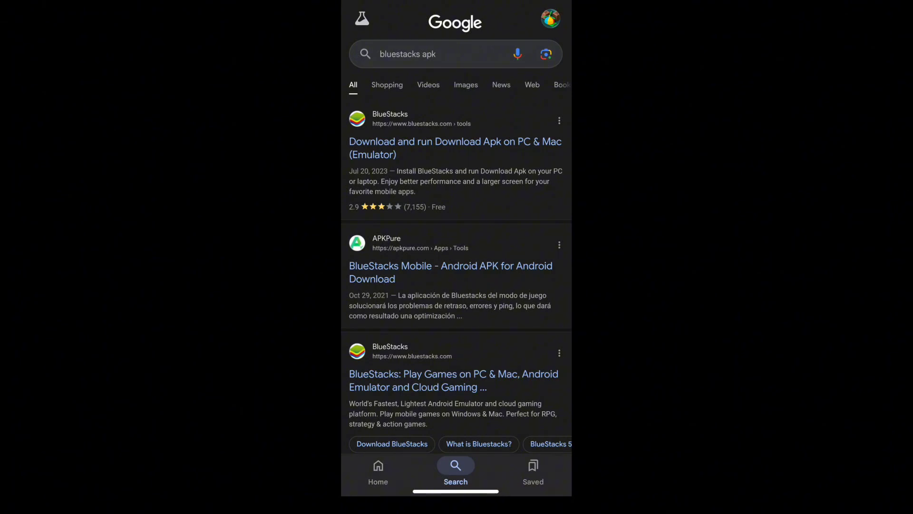
pyautogui.scroll(-3)
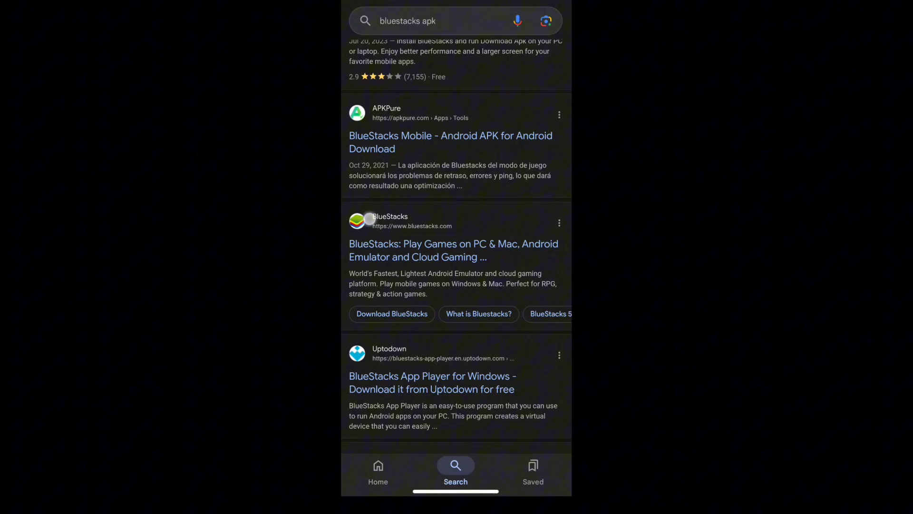
pyautogui.scroll(3)
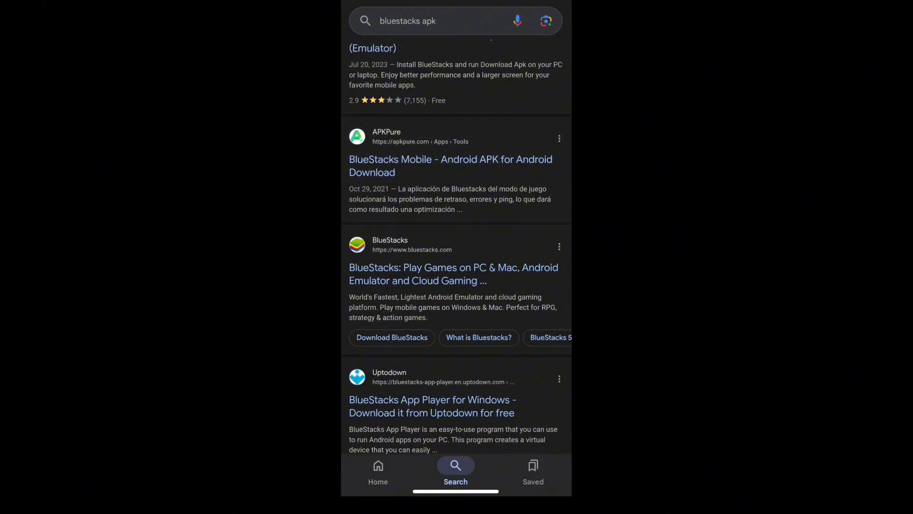
# Go to the APKPure page for BlueStacks Mobile from the search results
pyautogui.click(451, 159)
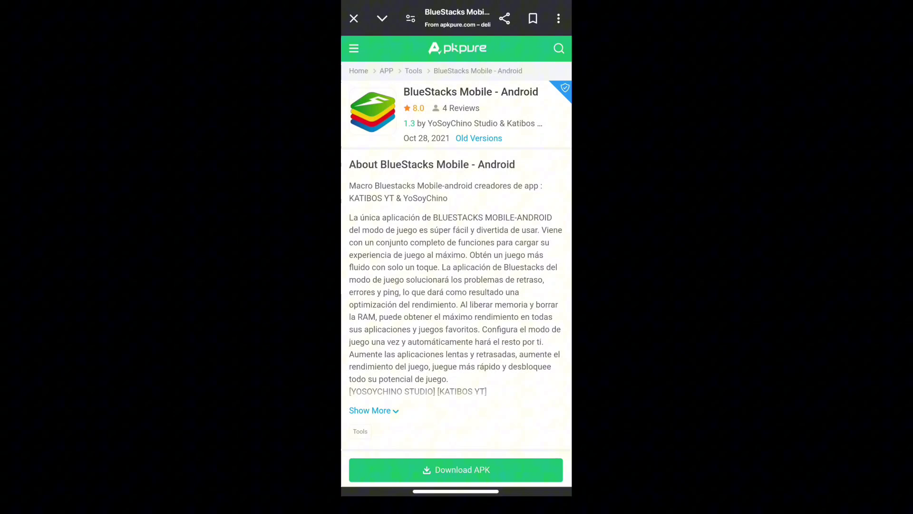
pyautogui.scroll(-3)
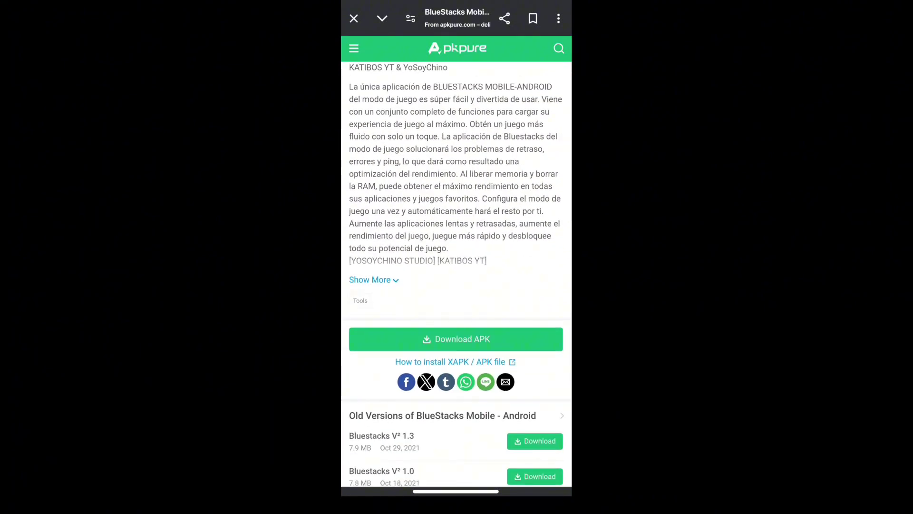
pyautogui.click(558, 18)
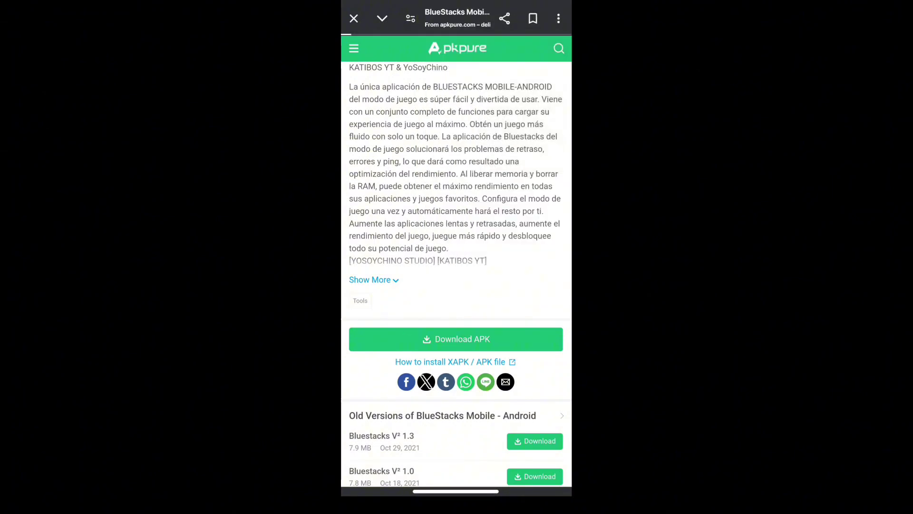
# Reach the BlueStacks Mobile 1.3 download page offering the 7.9 MB APK
pyautogui.click(456, 338)
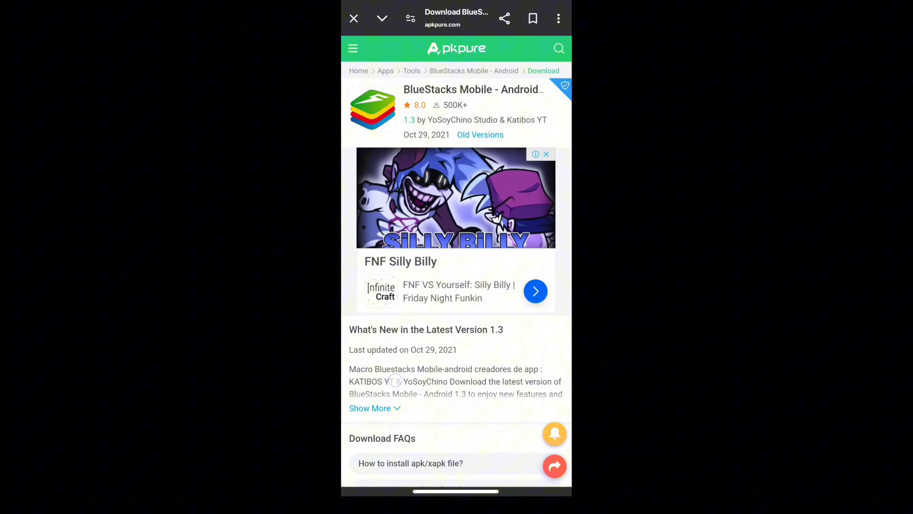
pyautogui.scroll(-3)
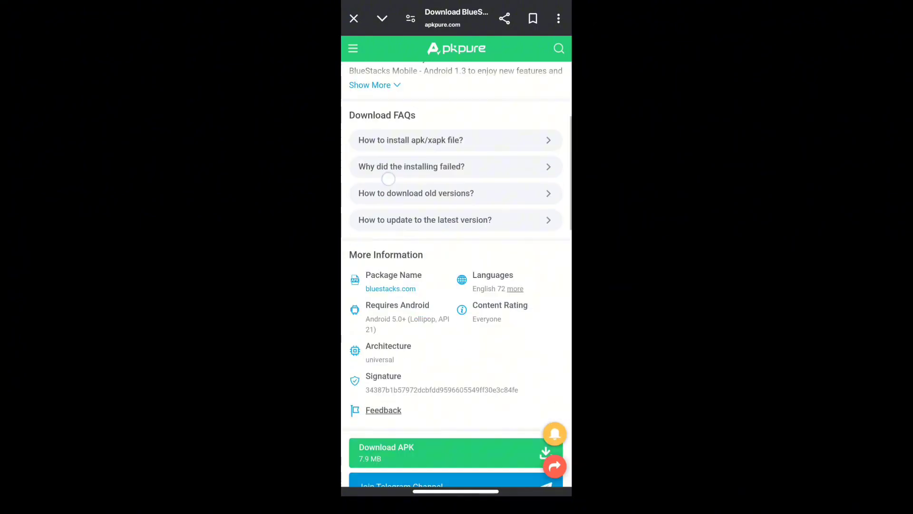
pyautogui.scroll(-3)
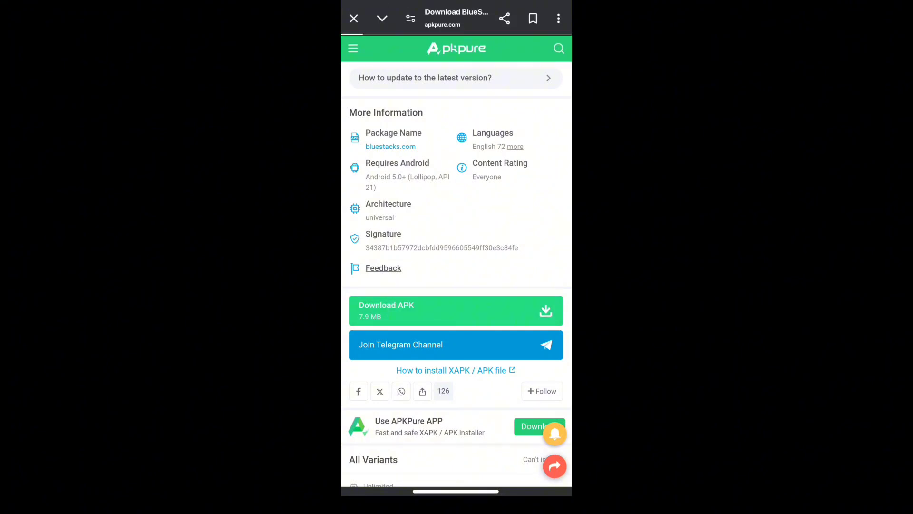
# Download the 7.9 MB BlueStacks Mobile 1.3 APK, accepting the harmful-file warning
pyautogui.click(456, 310)
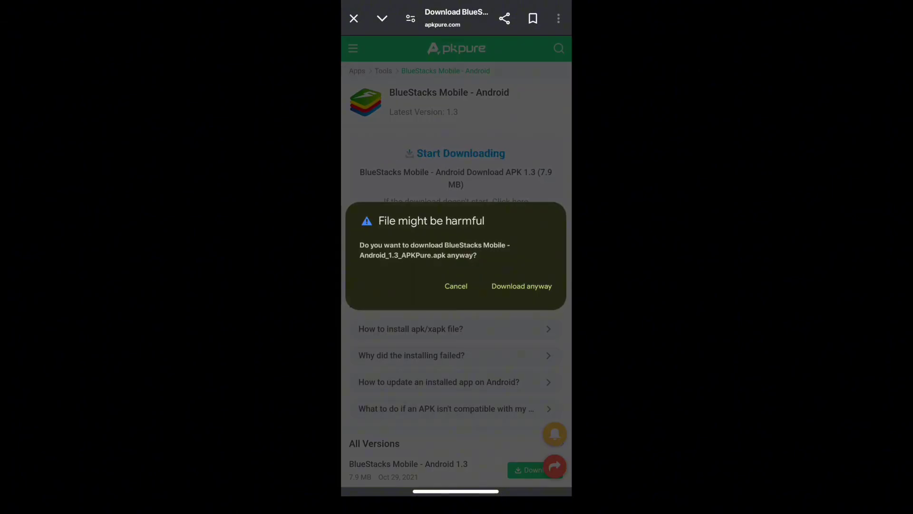
pyautogui.click(521, 286)
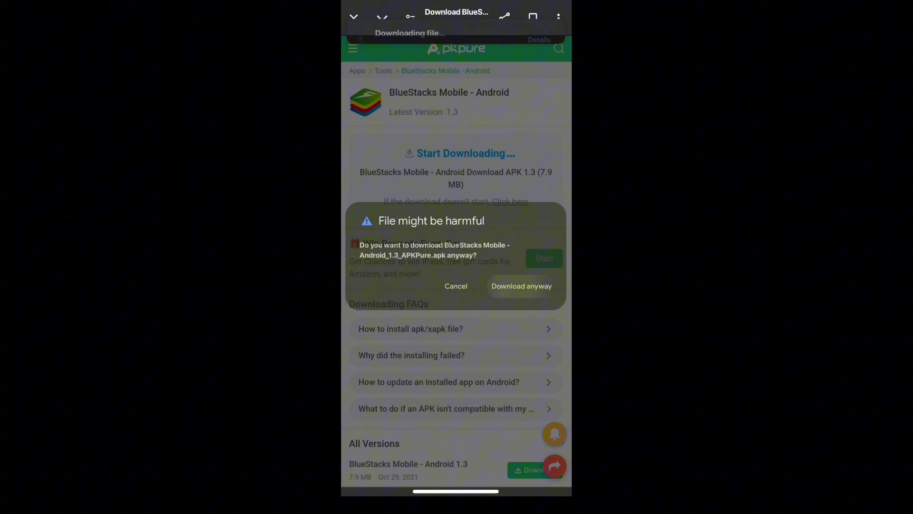
pyautogui.click(521, 285)
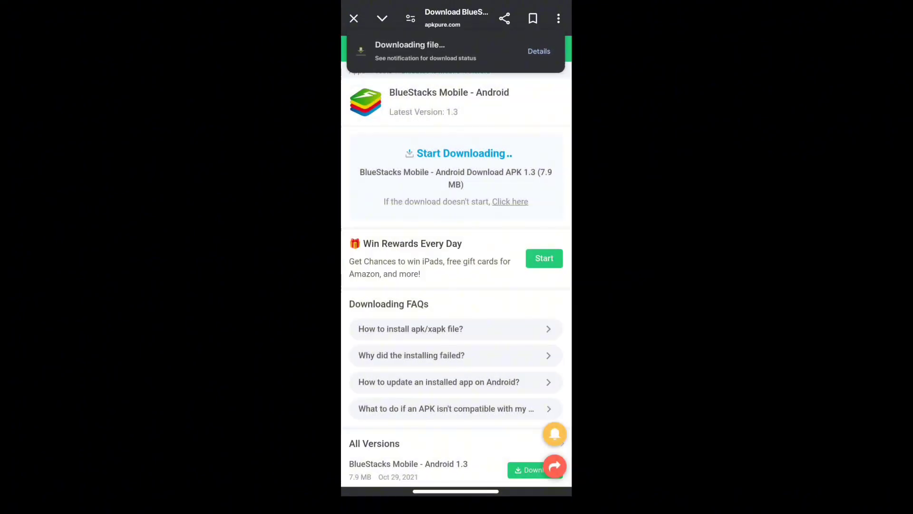